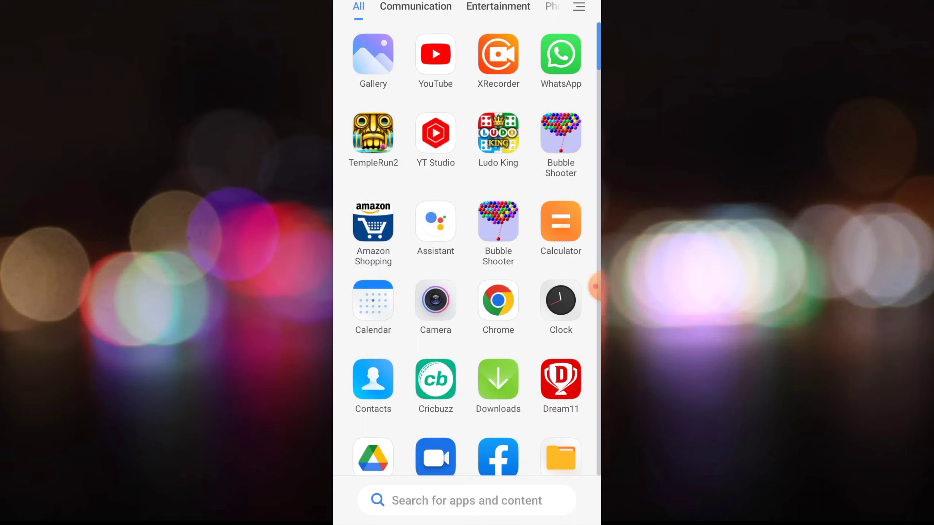
- Search Google for 'google adsense' and open the AdSense - Google result
click(435, 54)
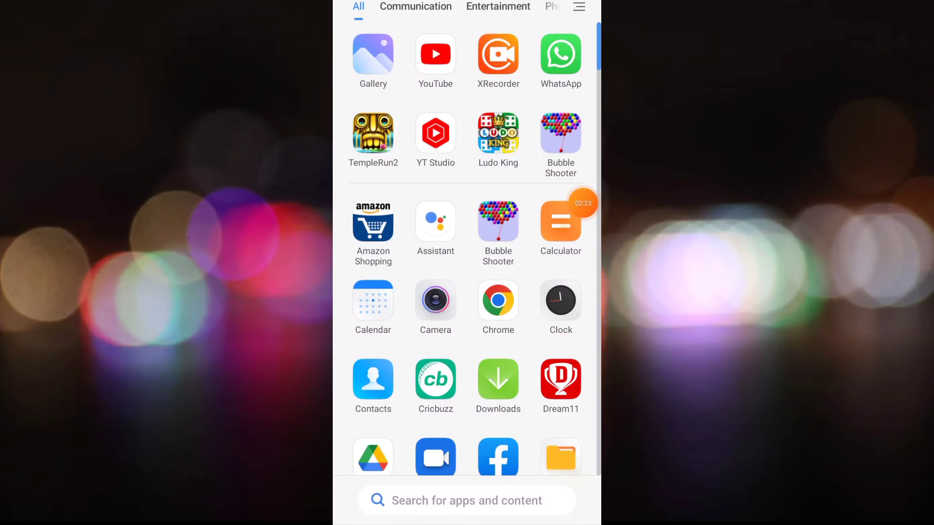
scroll(down, 3)
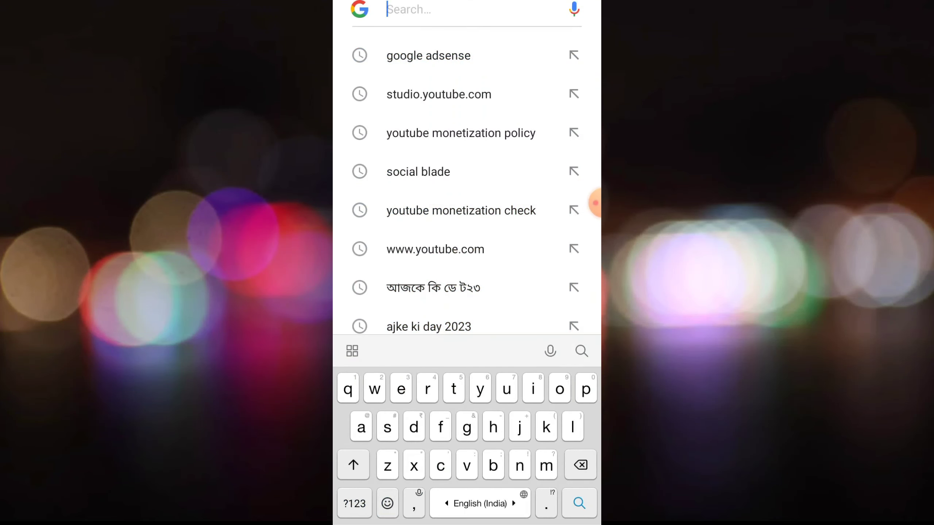
click(428, 55)
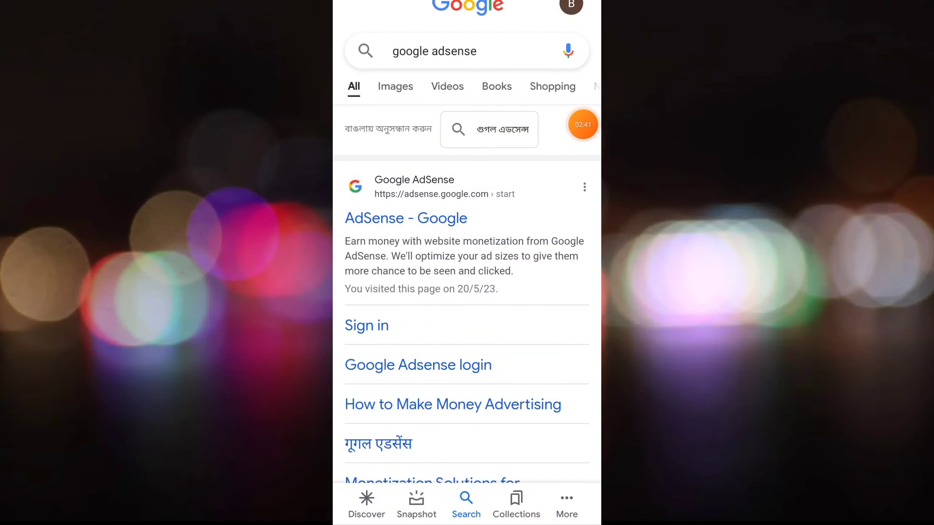
click(405, 219)
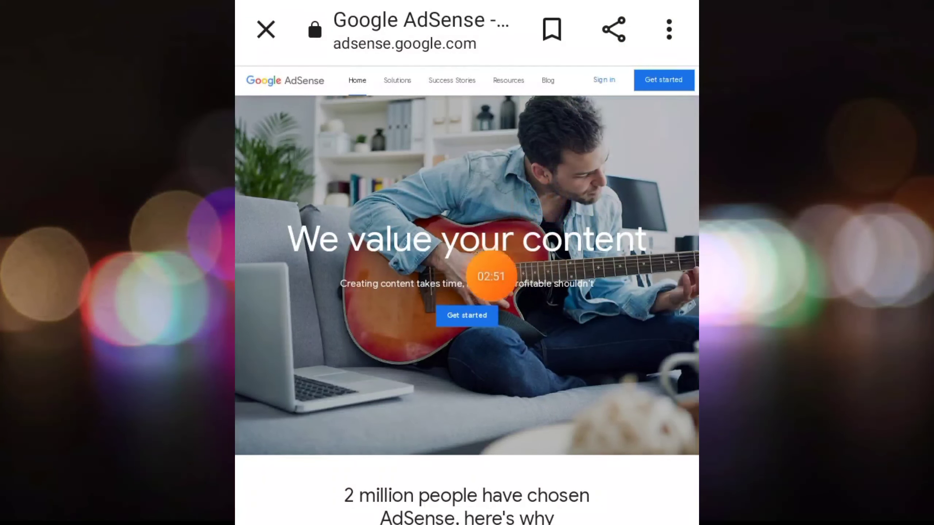
- Tap Get started on the AdSense home page to begin sign-up
click(668, 29)
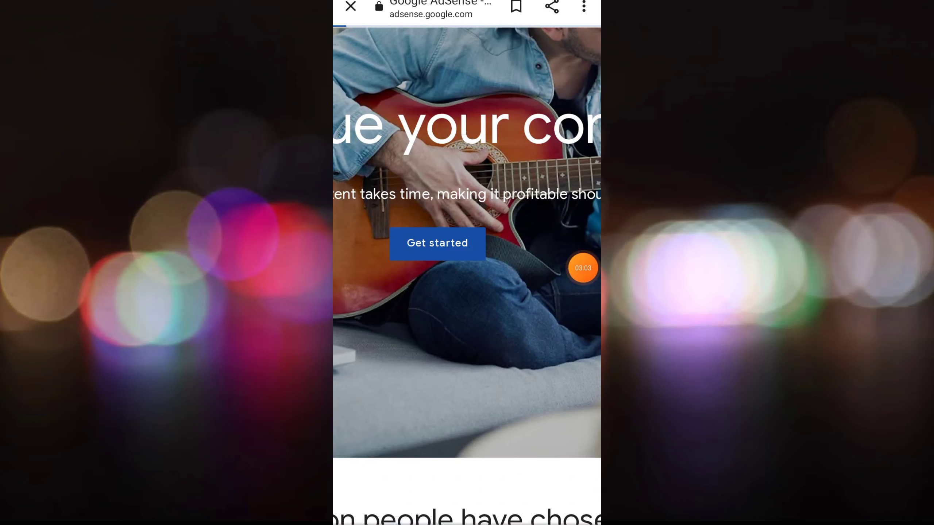
click(438, 243)
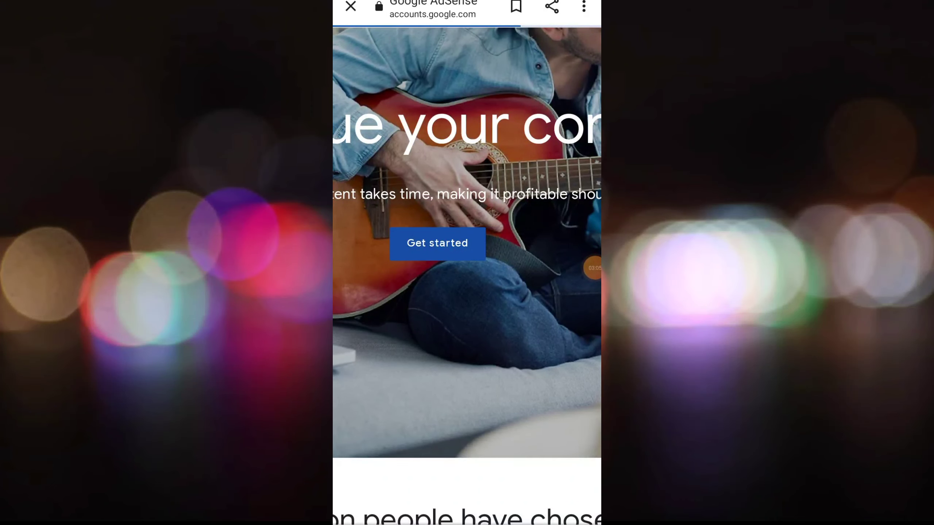
click(437, 243)
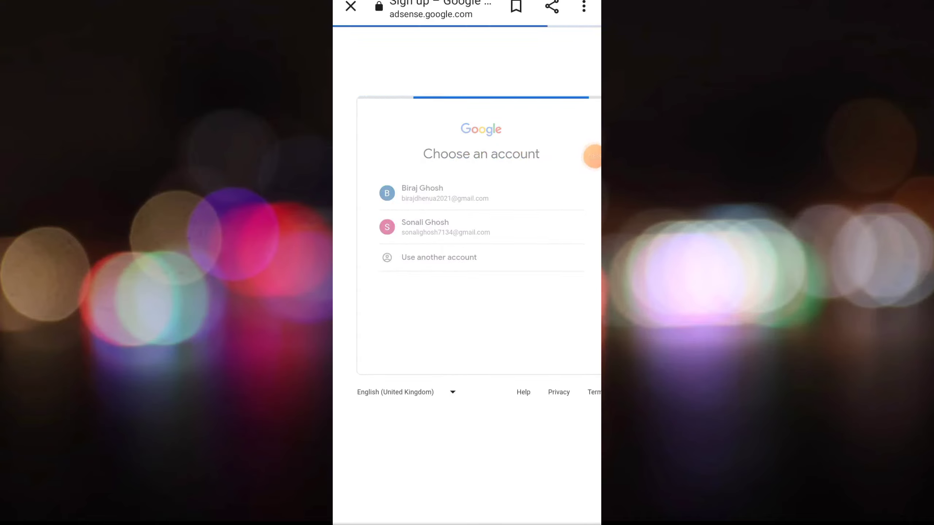
- Sign up with the first Google account and mark 'I don't have a site yet'
click(422, 193)
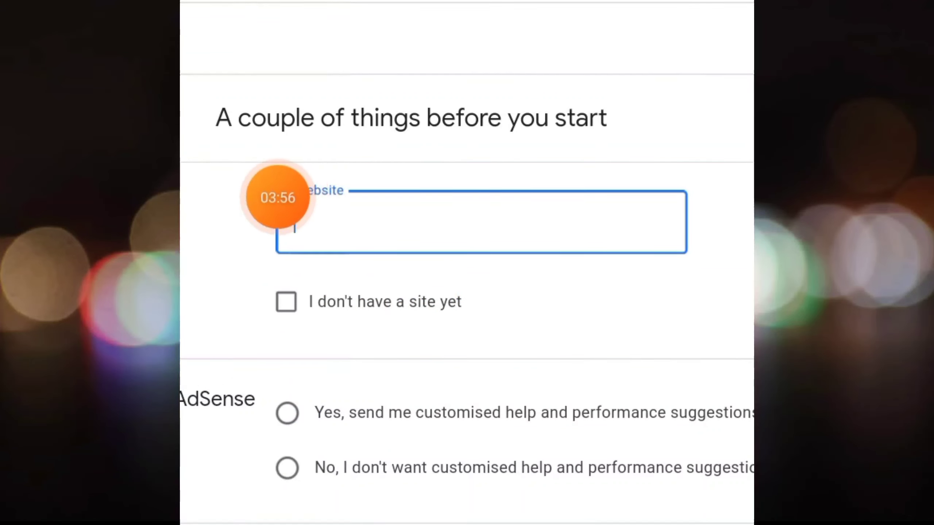
click(286, 302)
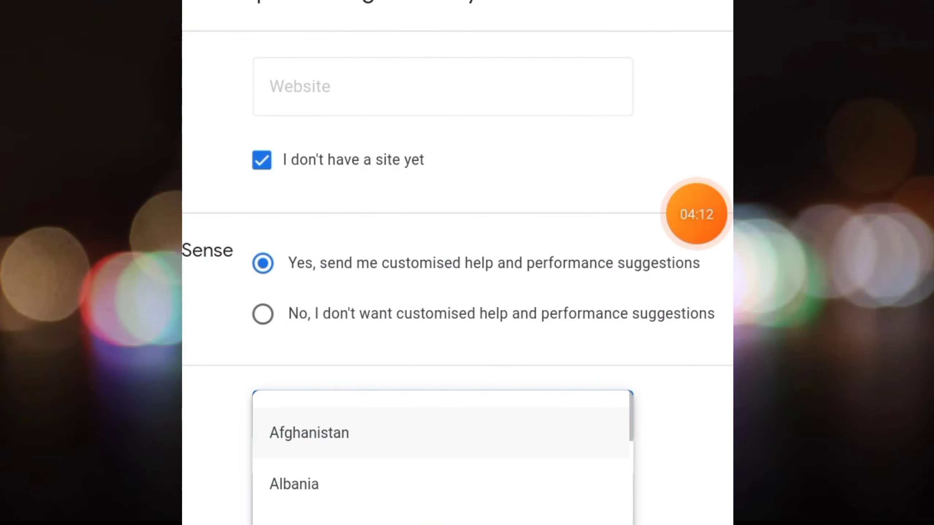
- Choose India from the country list on the sign-up form
click(309, 433)
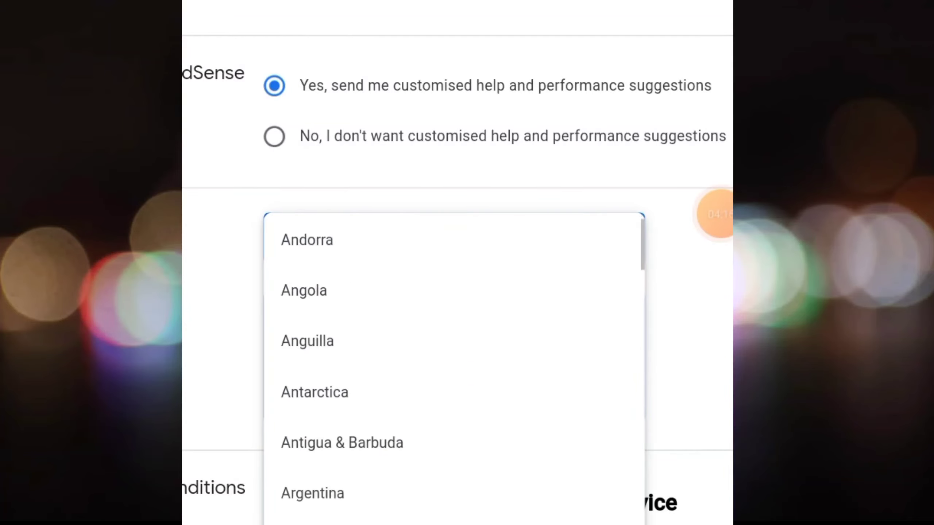
scroll(down, 3)
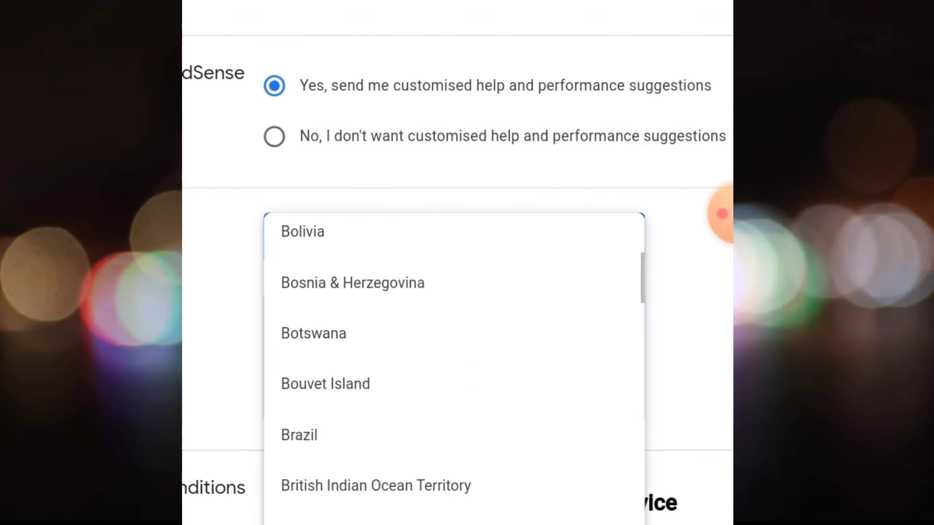
scroll(down, 3)
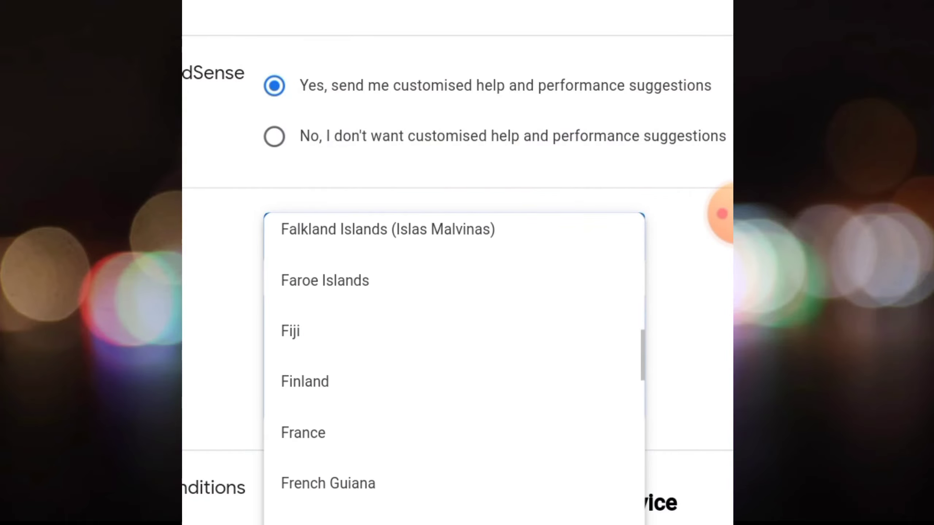
scroll(down, 3)
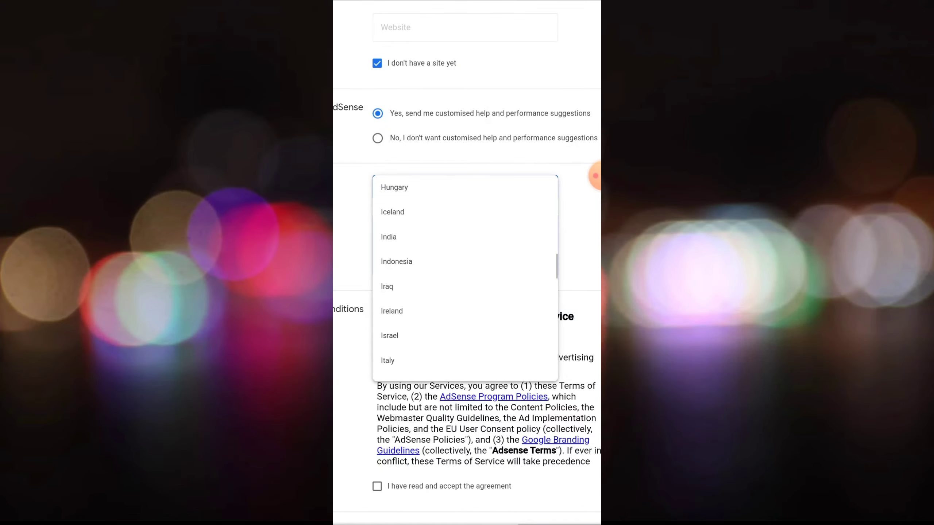
click(388, 237)
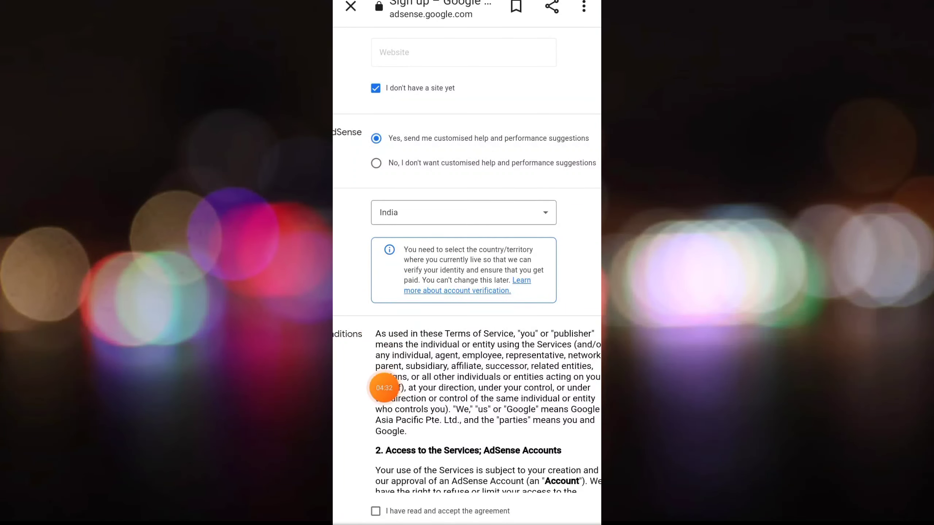
- Agree to the AdSense terms and tap Start using AdSense
scroll(down, 3)
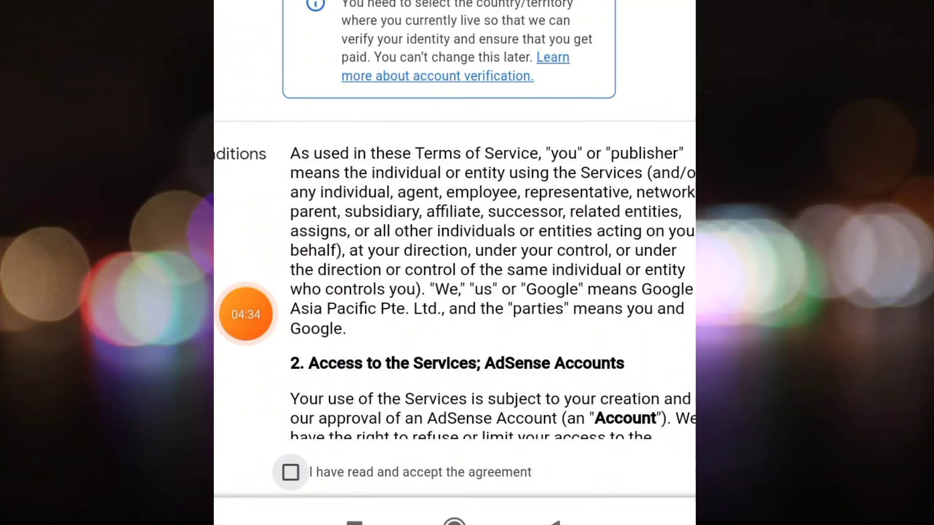
click(291, 471)
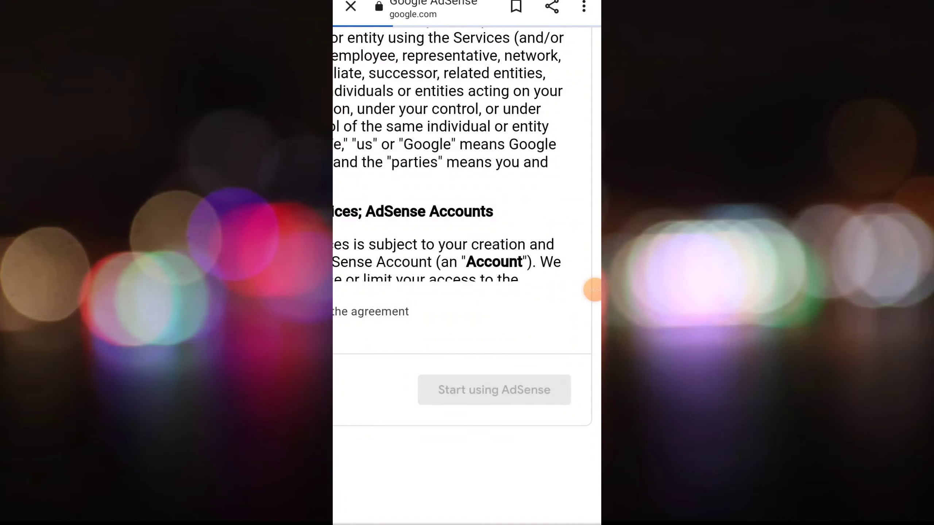
click(494, 389)
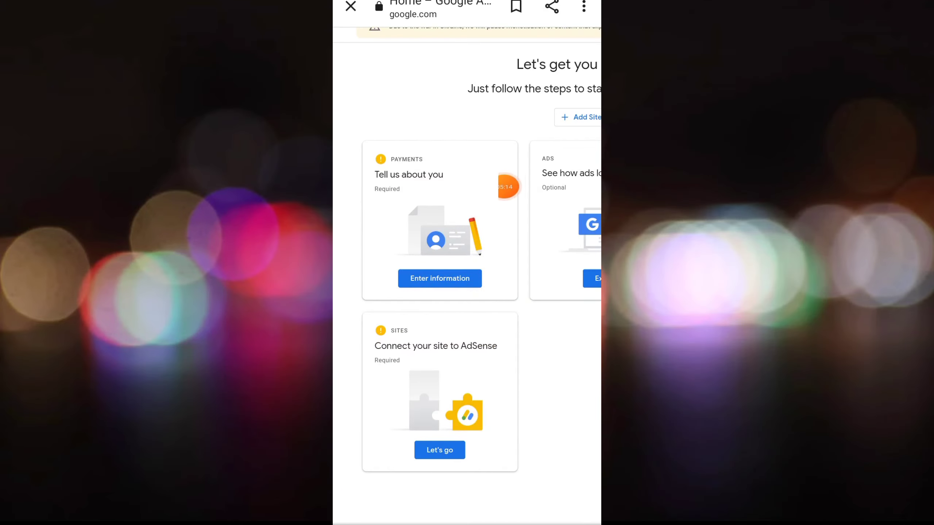
- Tap Enter information on the Payments 'Tell us about you' card
click(440, 278)
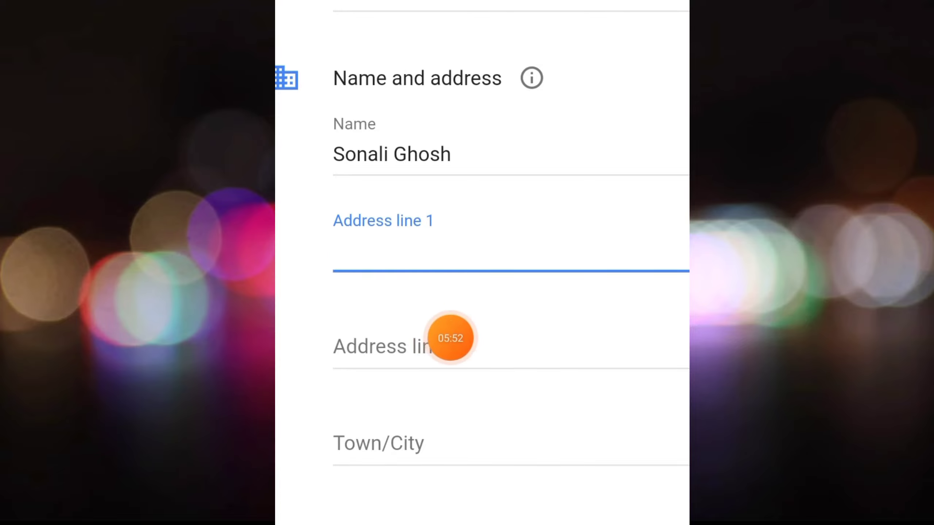
scroll(down, 3)
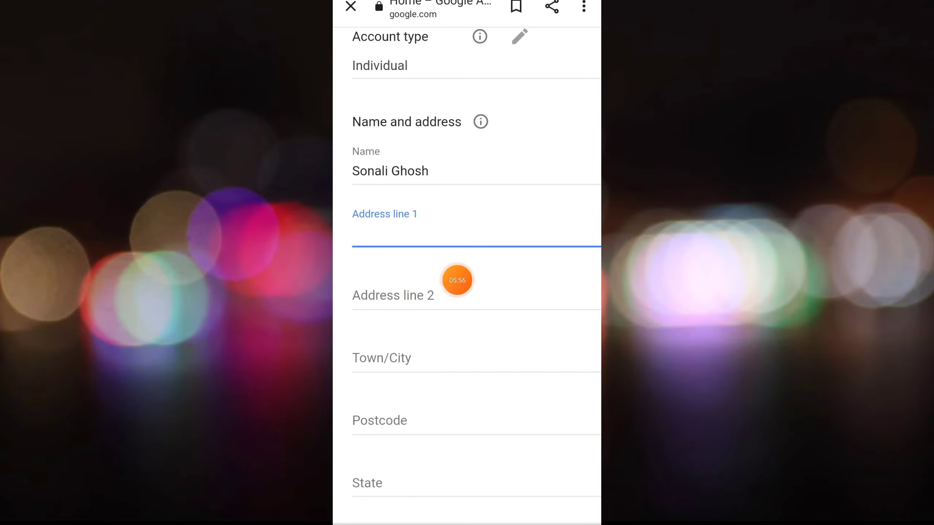
scroll(down, 3)
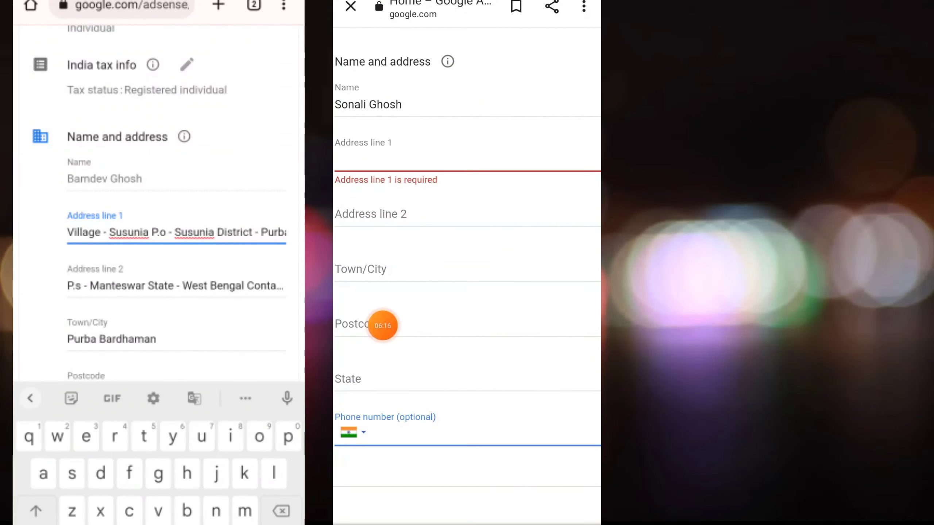
- Fill in address lines, town/city, postcode and state on the customer info form
scroll(down, 3)
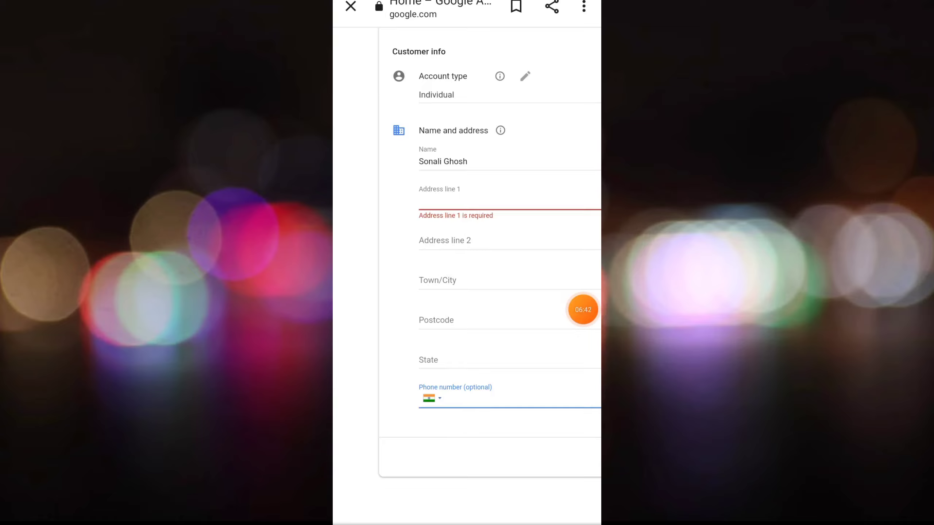
scroll(down, 3)
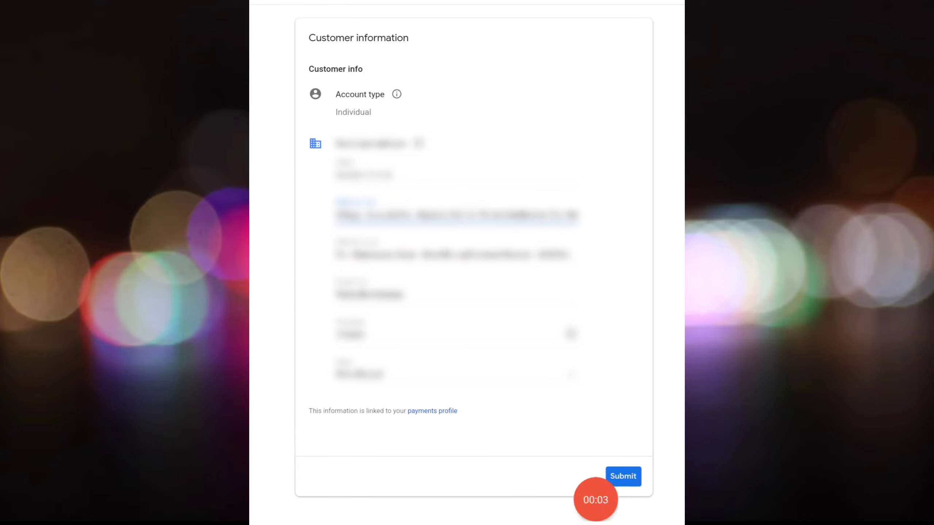
- Submit the customer name and address and return to the AdSense home
click(624, 477)
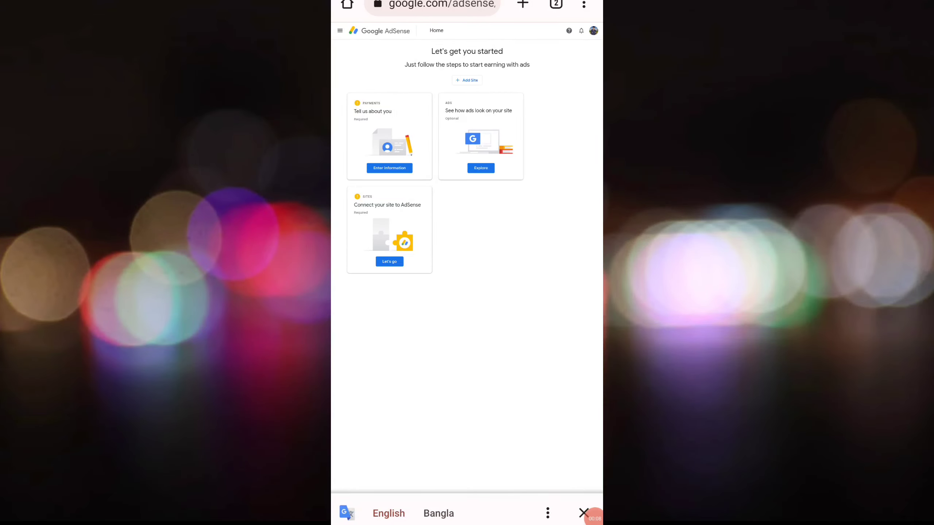
click(340, 30)
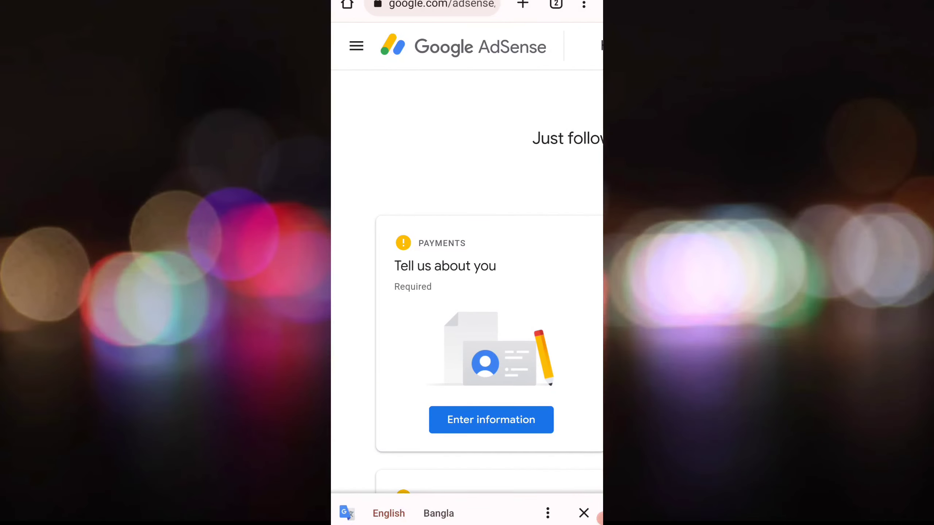
- From the navigation menu, expand Payments and open Payments info
click(356, 45)
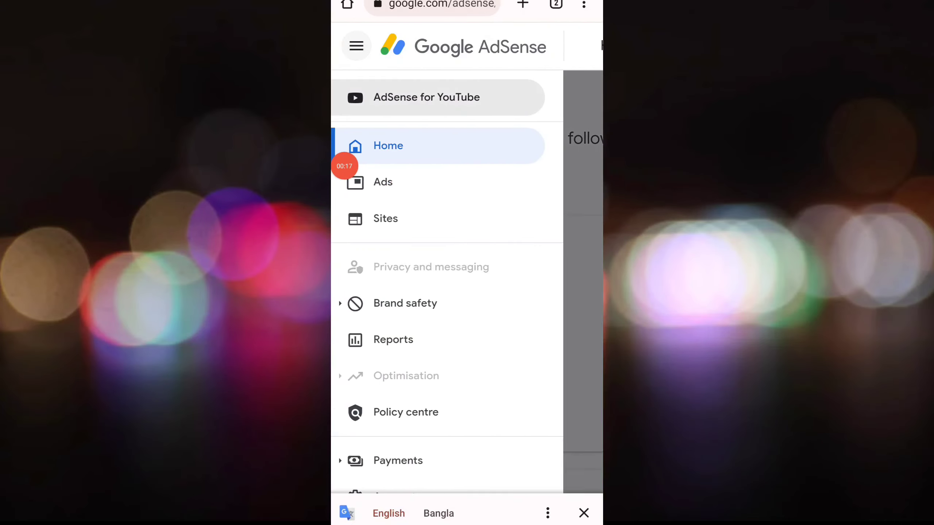
scroll(down, 3)
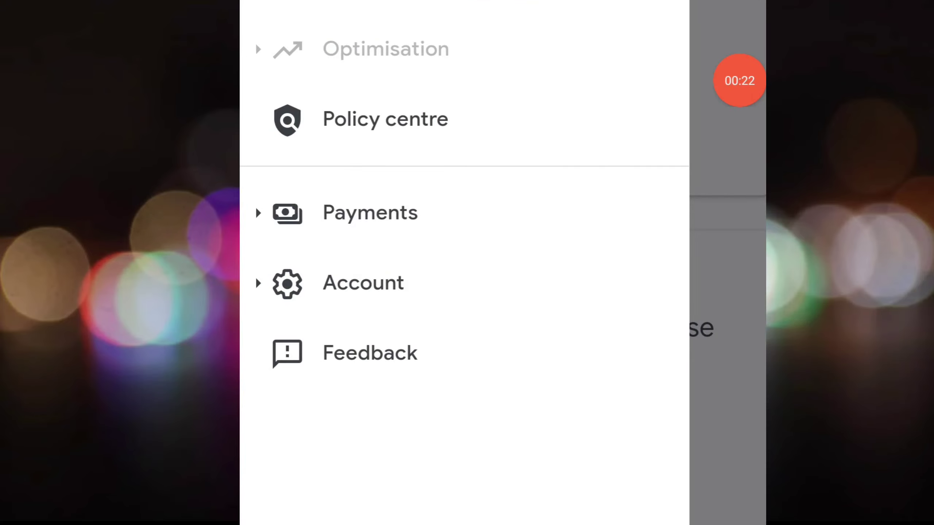
click(370, 213)
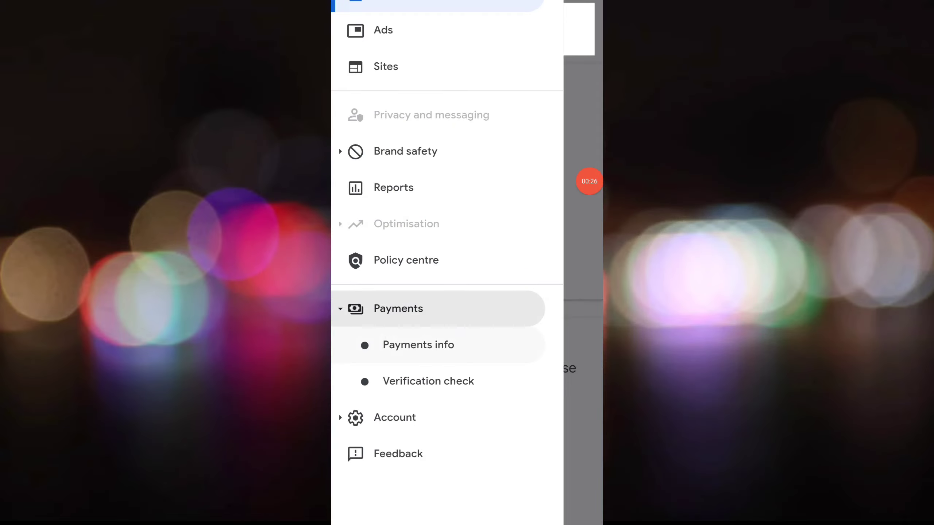
click(418, 345)
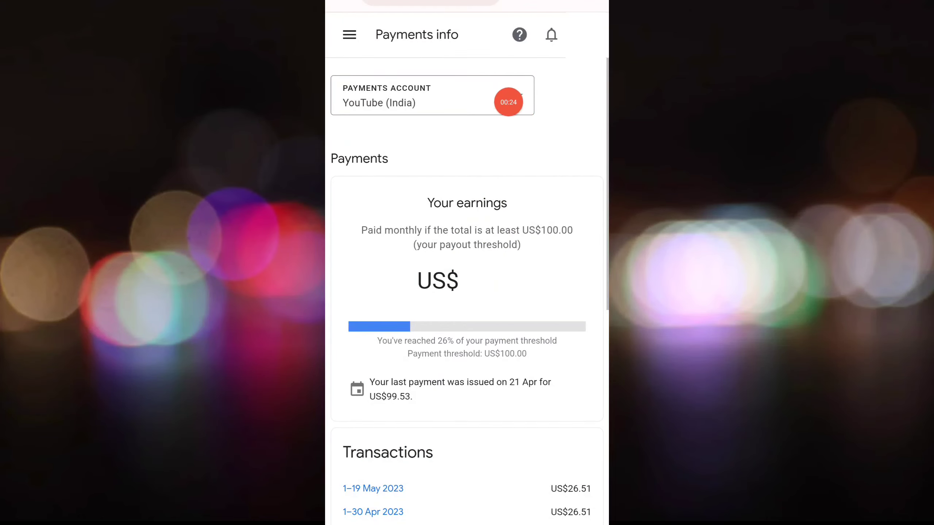
click(410, 102)
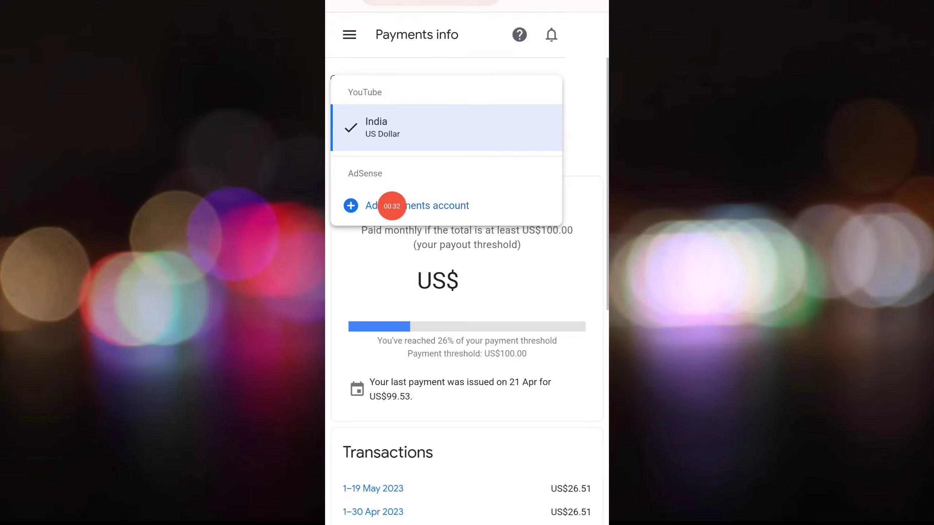
mouse_move(412, 118)
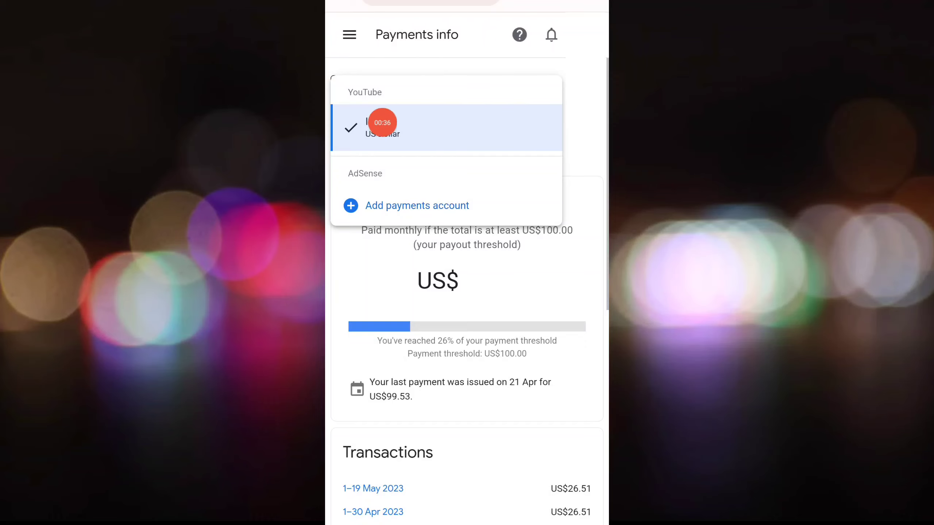
click(387, 132)
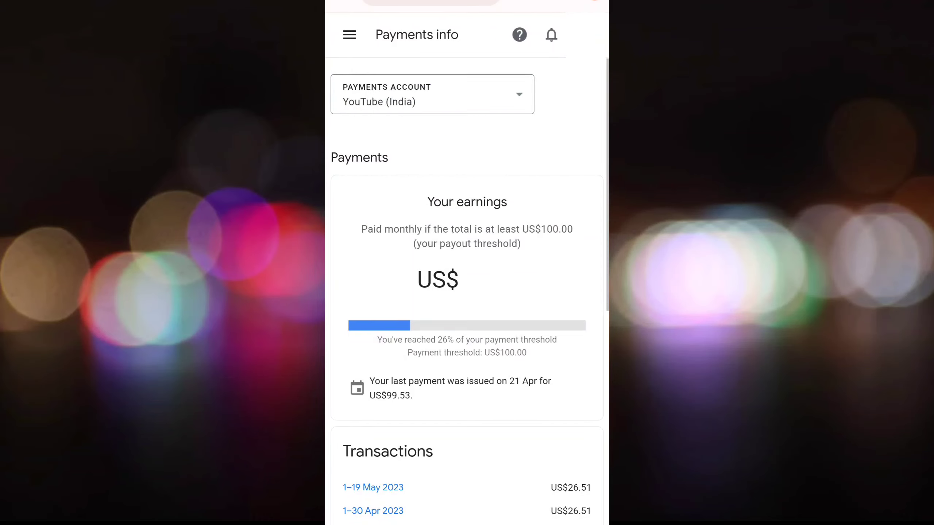